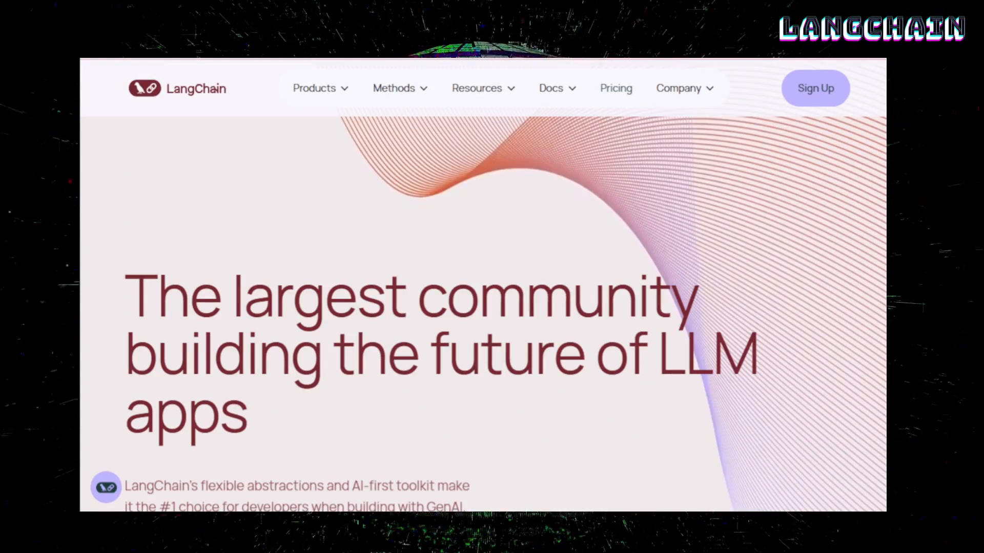
pyautogui.scroll(-3)
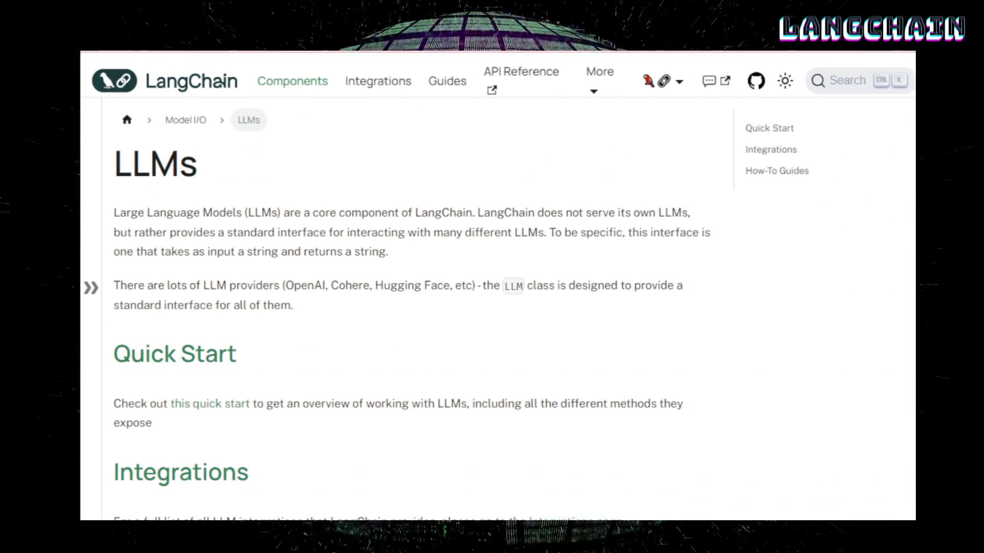
pyautogui.scroll(-3)
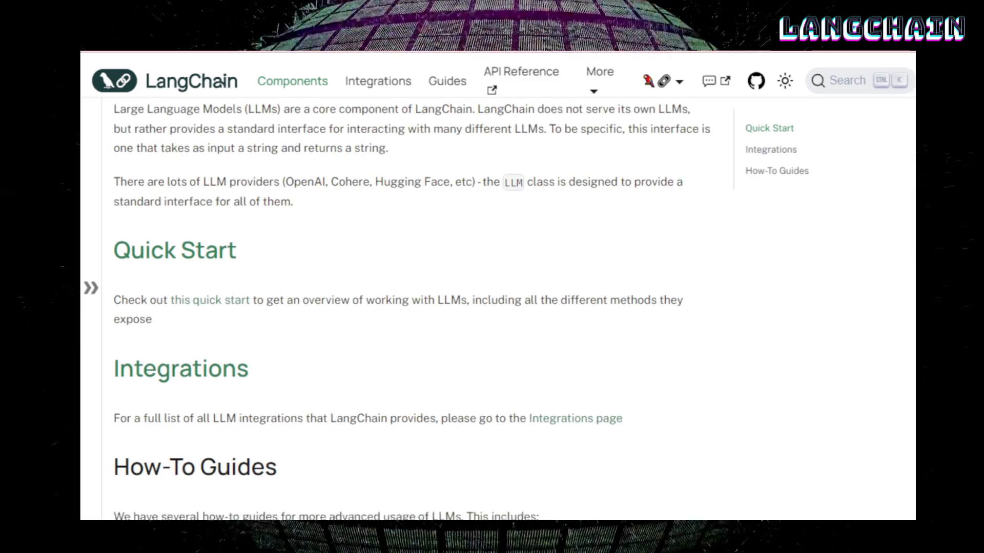
pyautogui.scroll(-3)
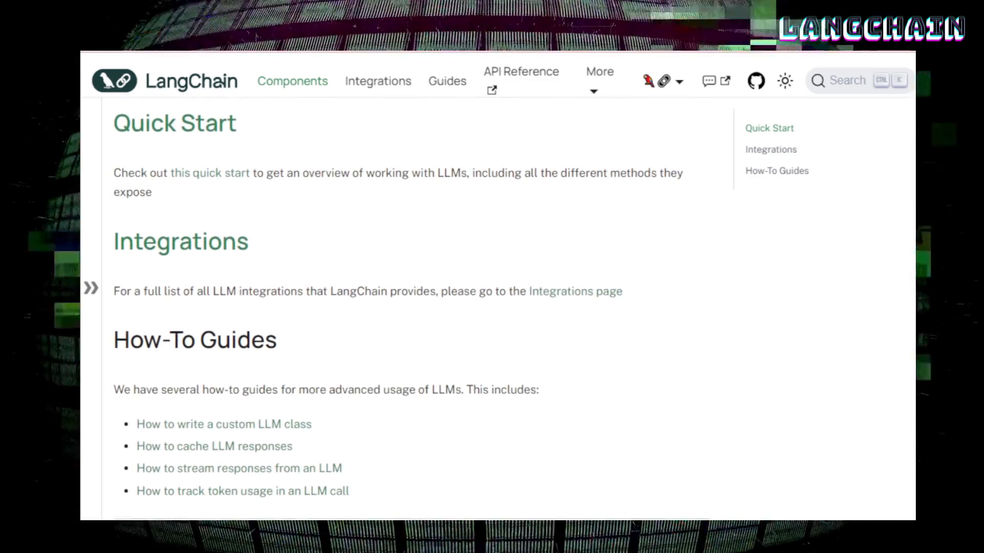
pyautogui.scroll(-3)
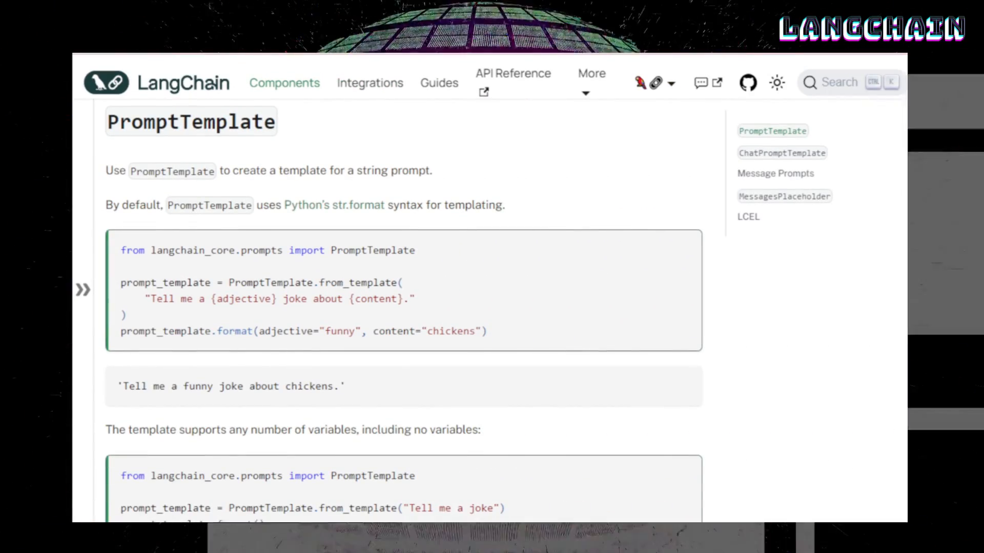
pyautogui.scroll(-3)
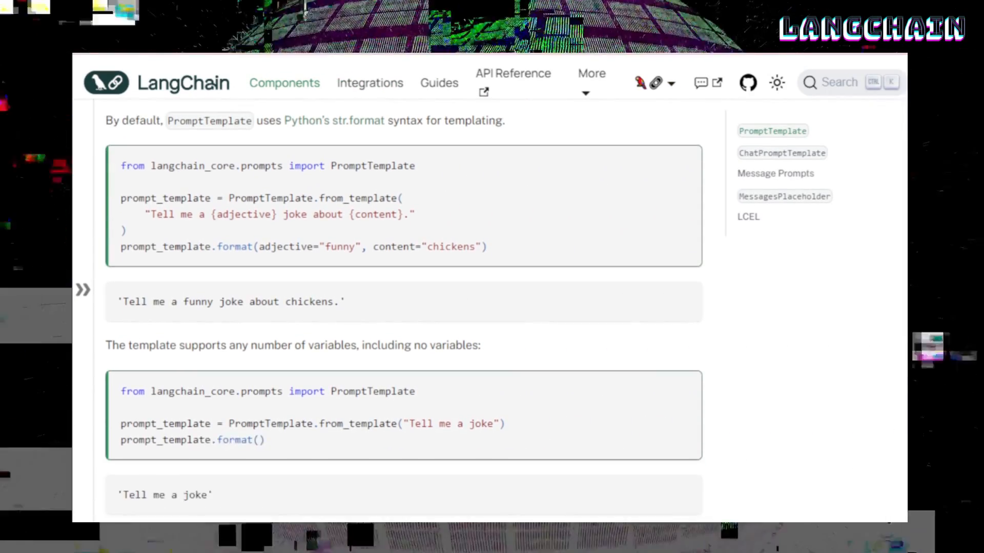
pyautogui.scroll(-3)
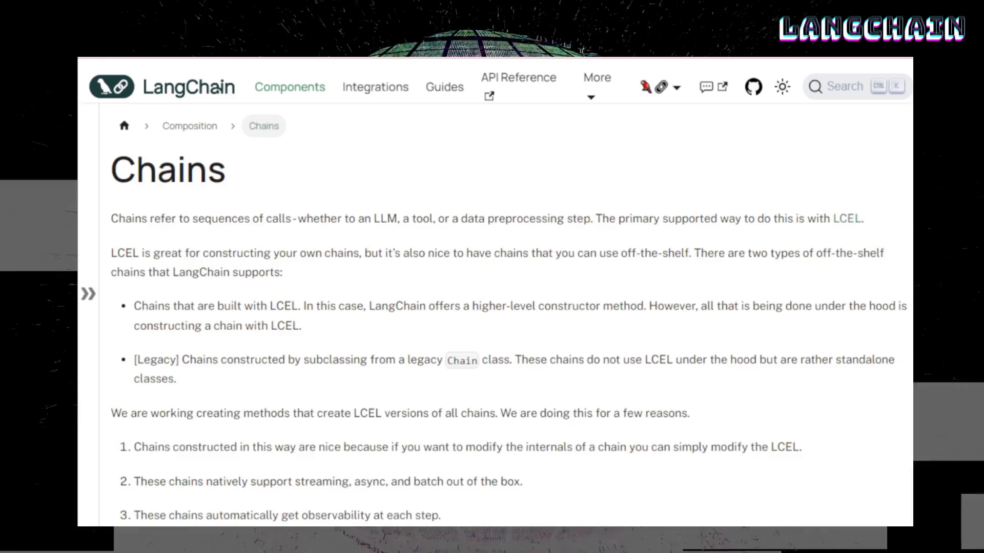
pyautogui.scroll(-3)
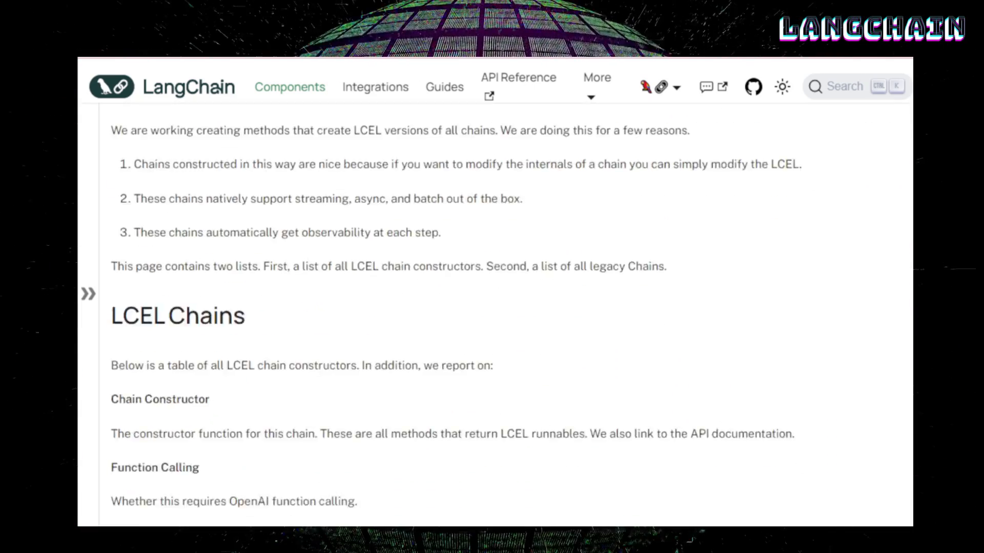
pyautogui.scroll(-3)
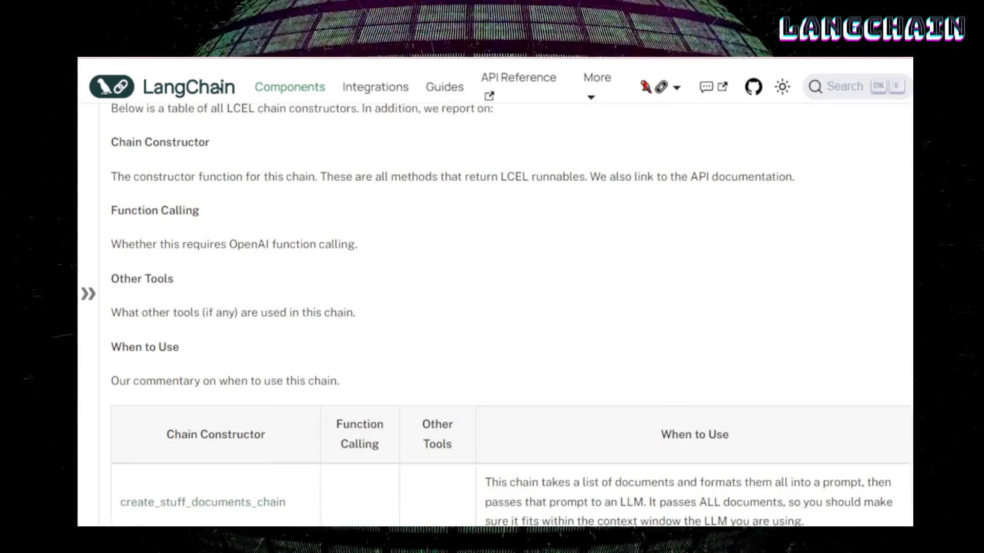
pyautogui.scroll(-3)
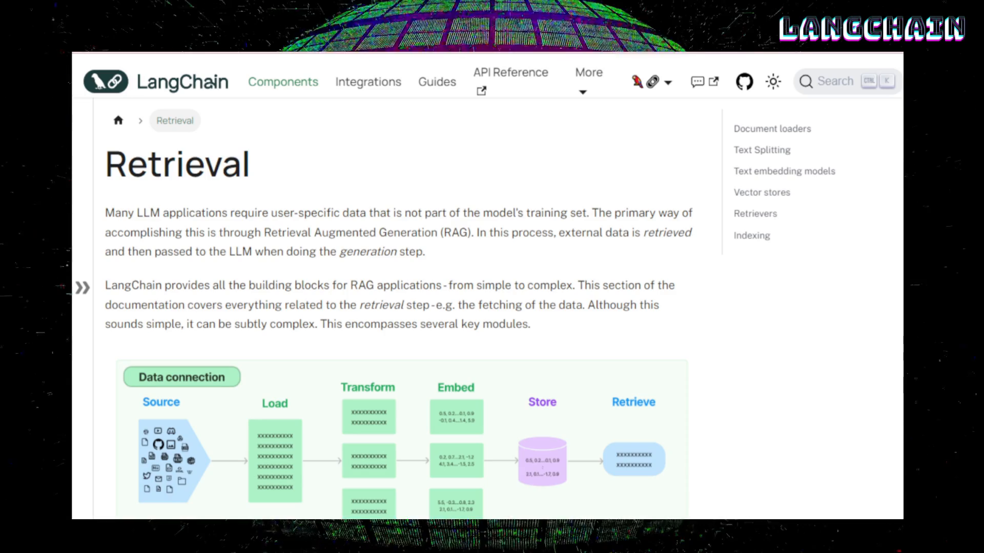
pyautogui.scroll(-3)
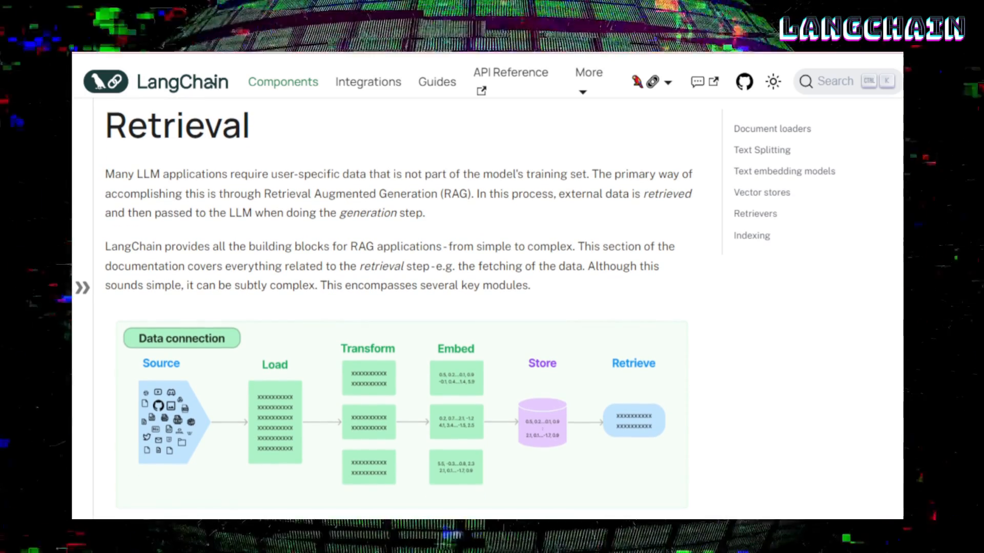
pyautogui.scroll(-3)
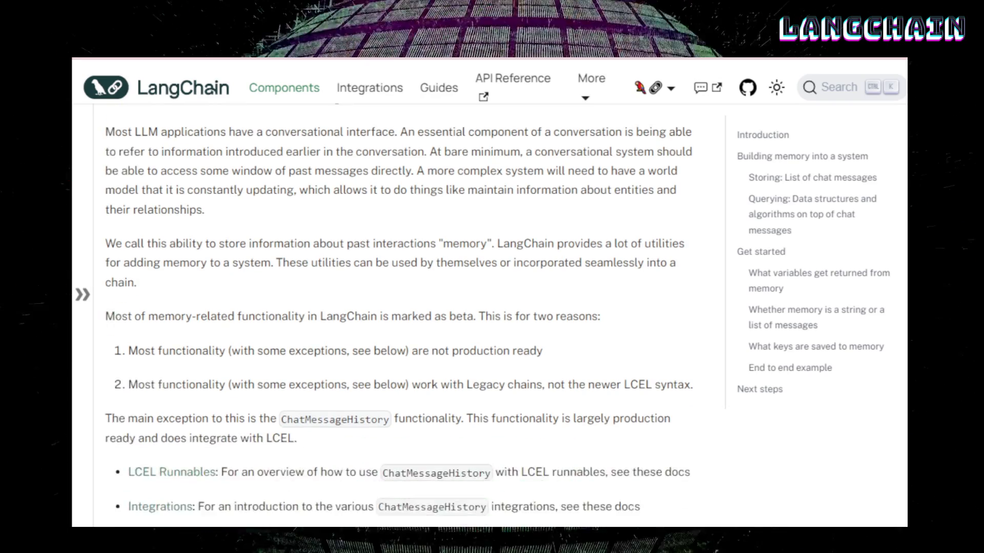
pyautogui.scroll(-3)
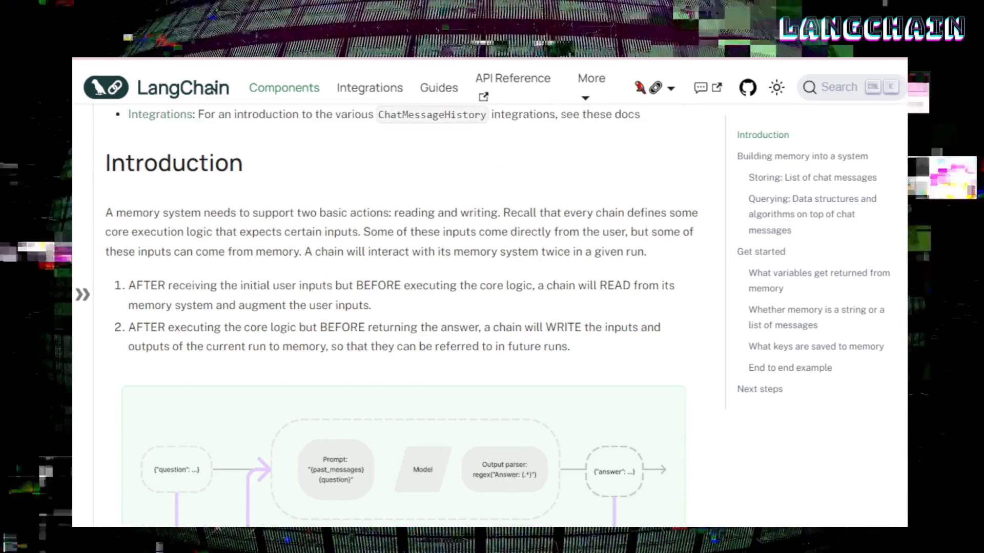
pyautogui.scroll(-3)
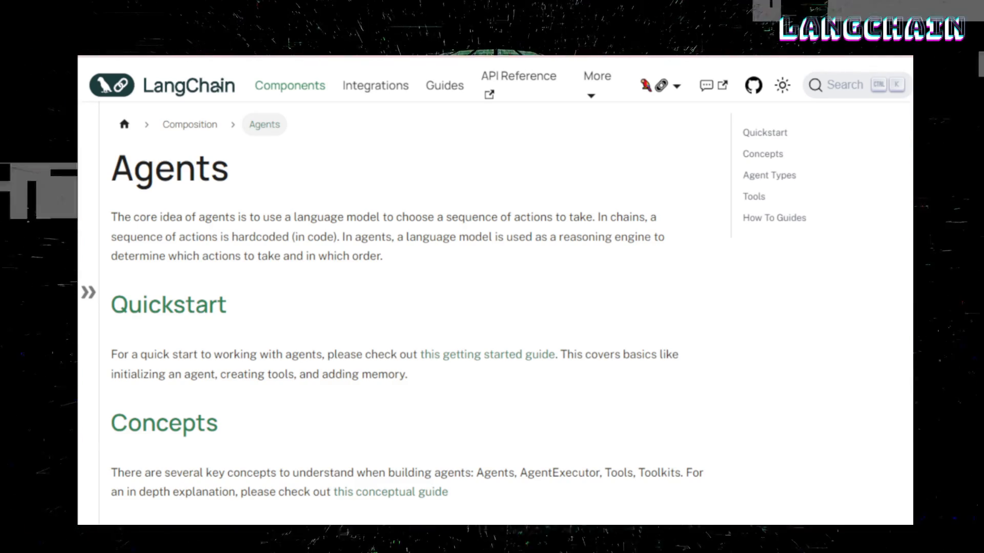
pyautogui.scroll(-3)
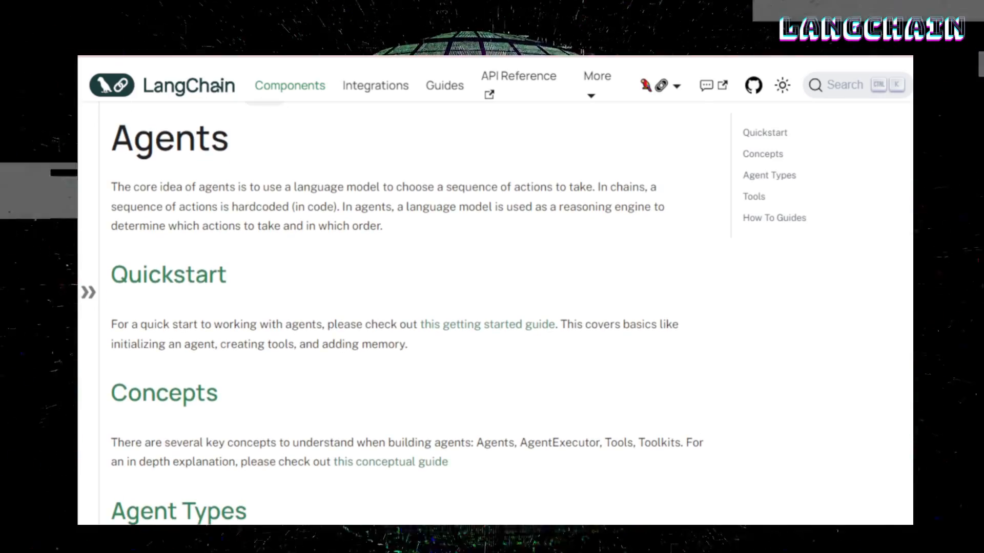
pyautogui.scroll(-3)
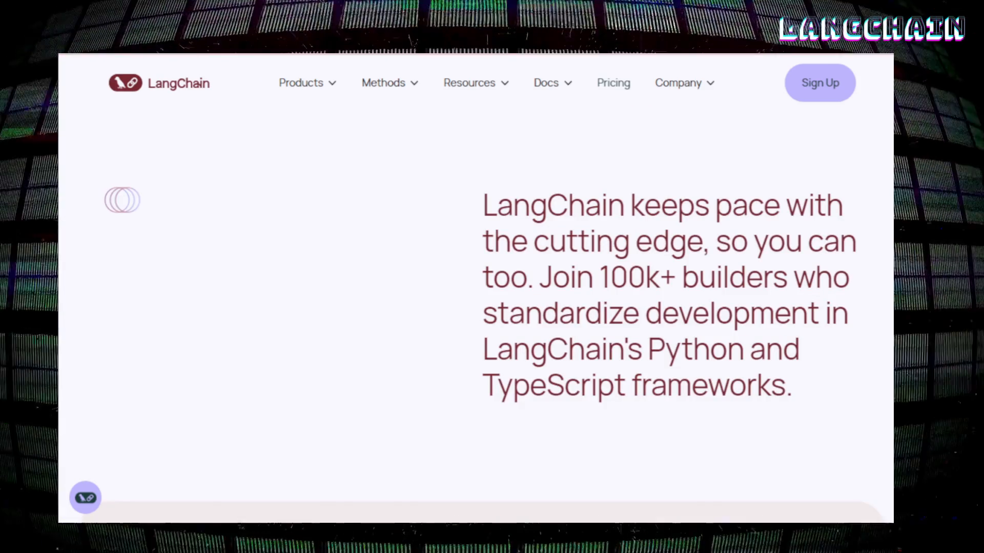
pyautogui.scroll(-3)
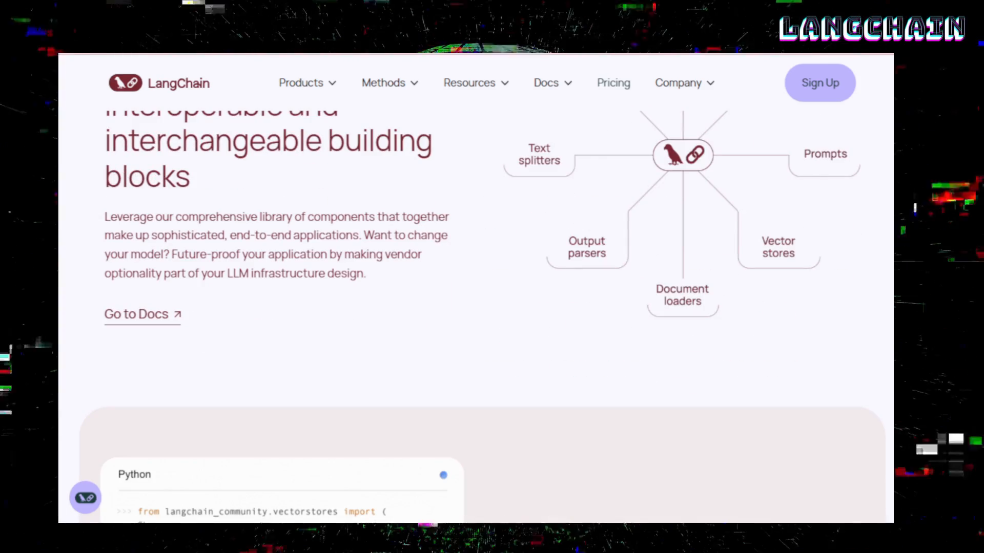